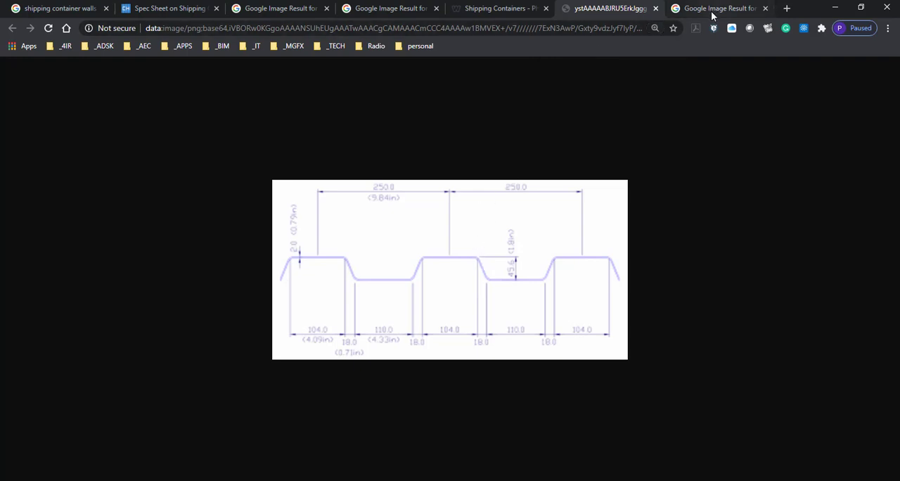
Scroll the container Physical Characteristics page, then view the saved container image result tabs.
{"action": "left_click", "coordinate": [499, 8]}
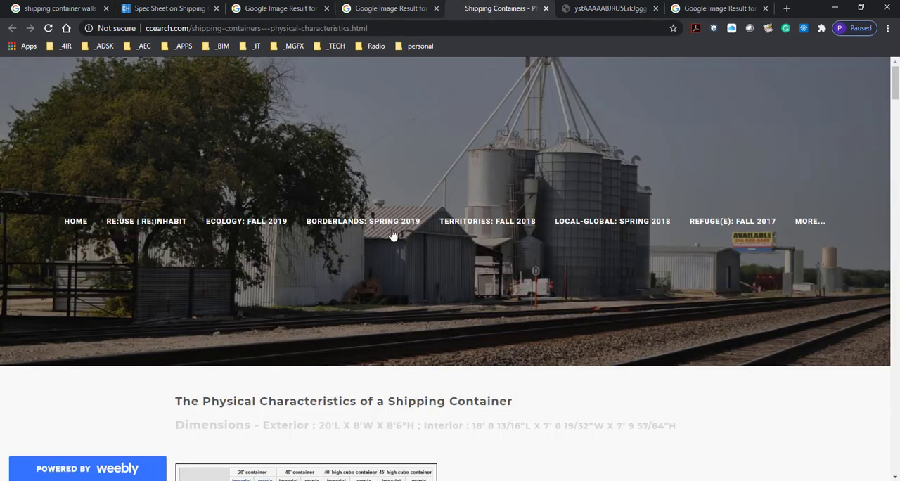
{"action": "scroll", "scroll_direction": "down", "scroll_amount": 3}
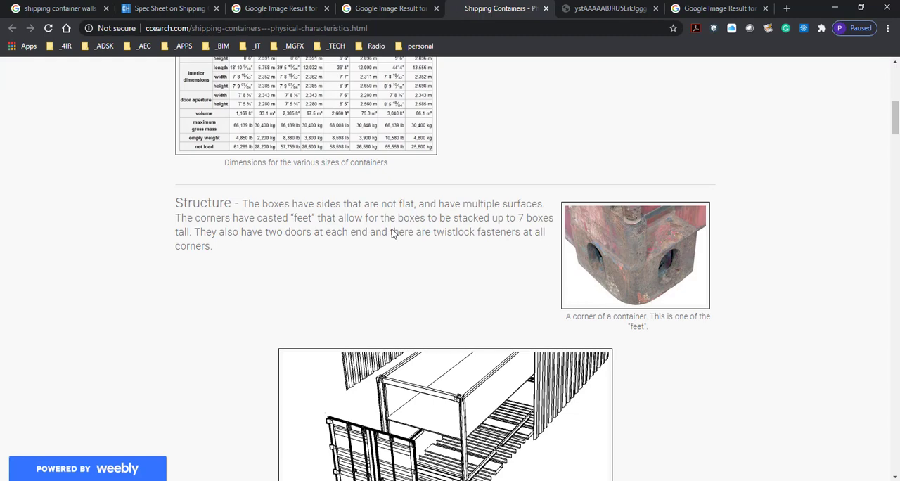
{"action": "scroll", "scroll_direction": "down", "scroll_amount": 3}
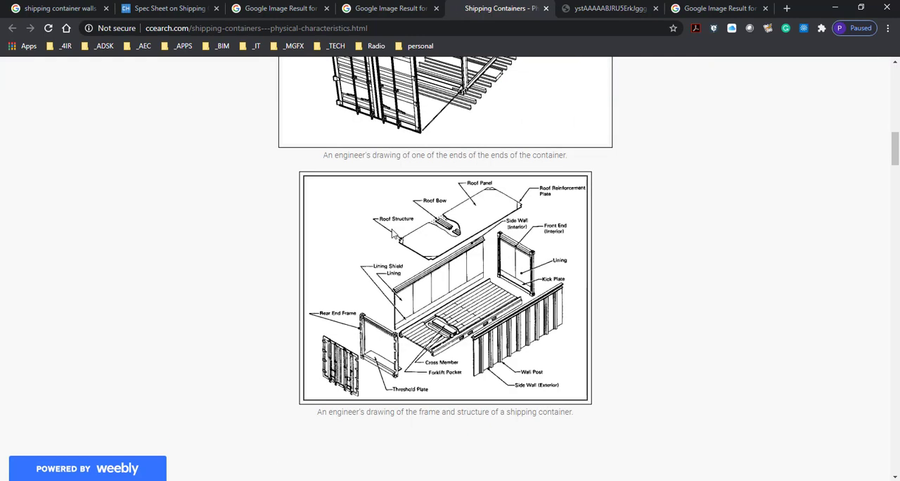
{"action": "mouse_move", "coordinate": [382, 9]}
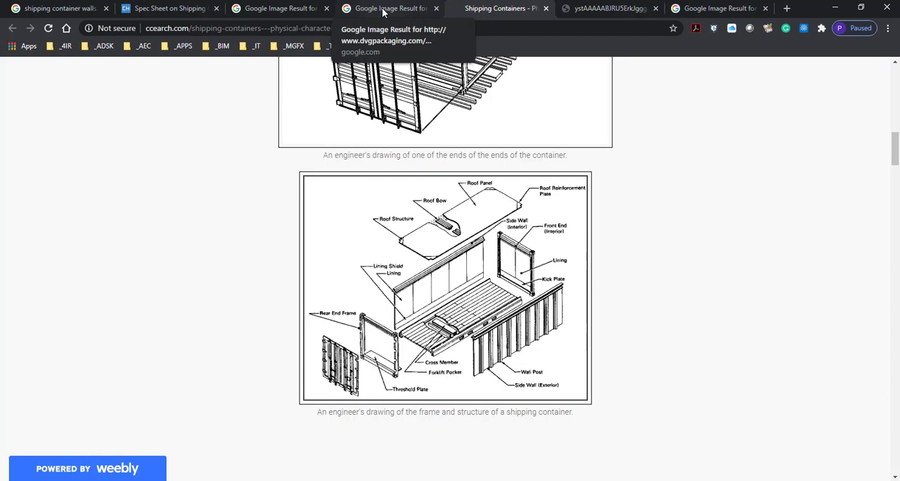
{"action": "left_click", "coordinate": [387, 8]}
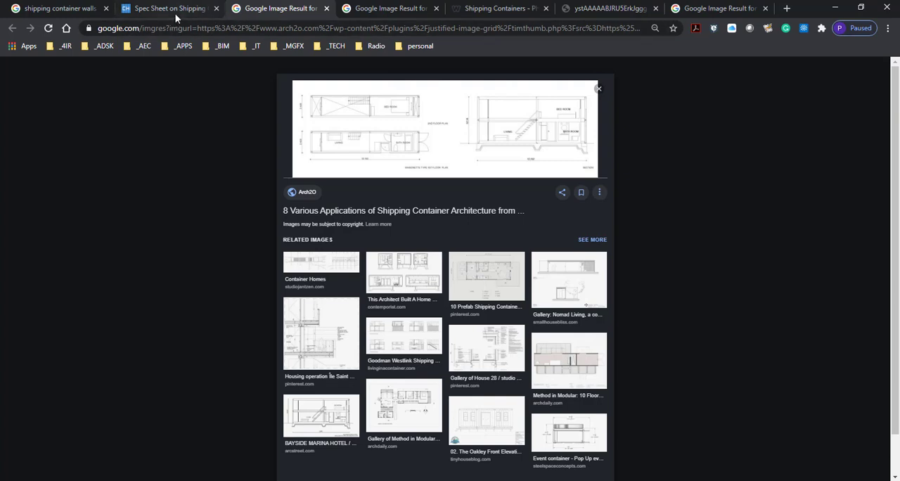
{"action": "left_click", "coordinate": [168, 8]}
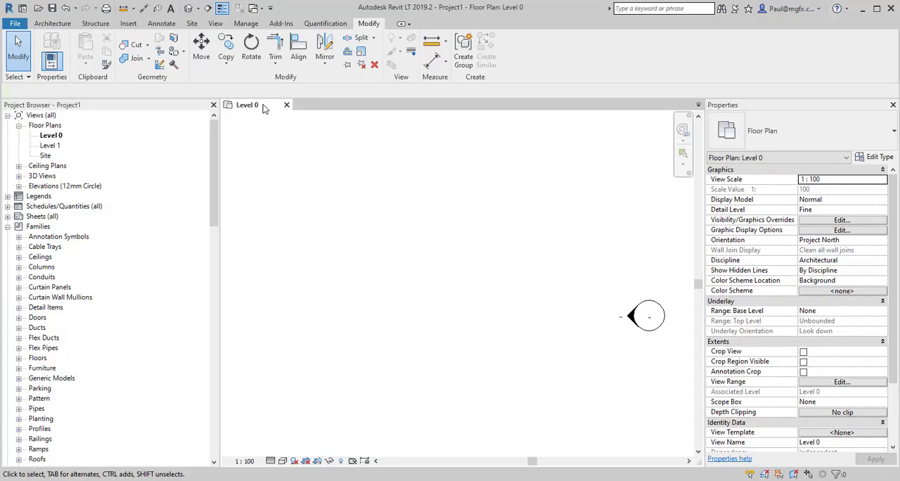
Link Wall Profile.dwg into the plan via Link CAD with Auto - Origin to Origin positioning.
{"action": "left_click", "coordinate": [127, 23]}
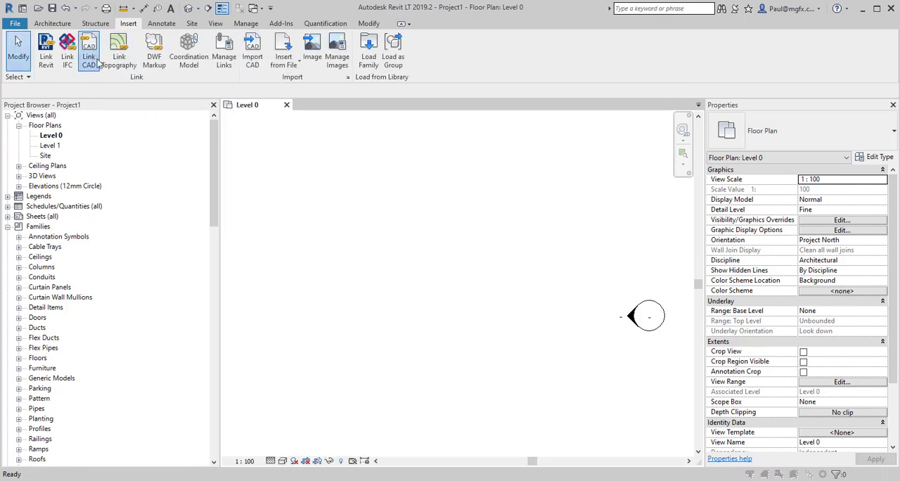
{"action": "left_click", "coordinate": [90, 50]}
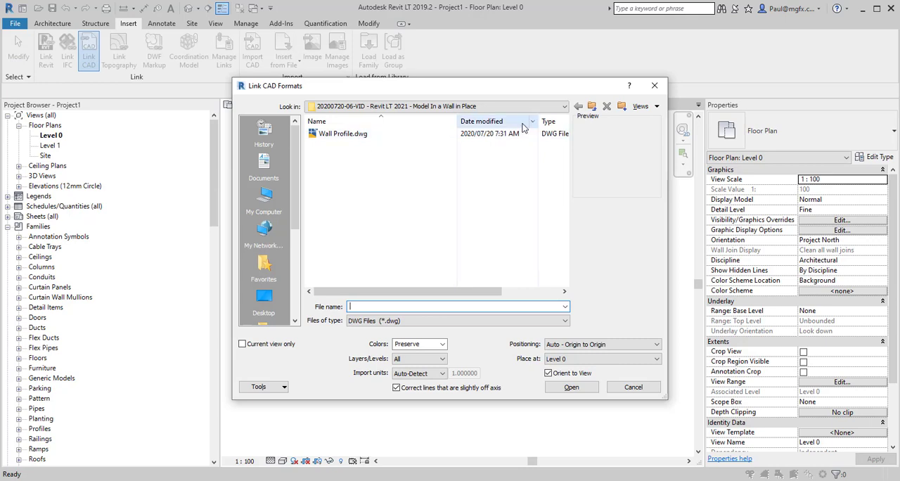
{"action": "left_click", "coordinate": [343, 133]}
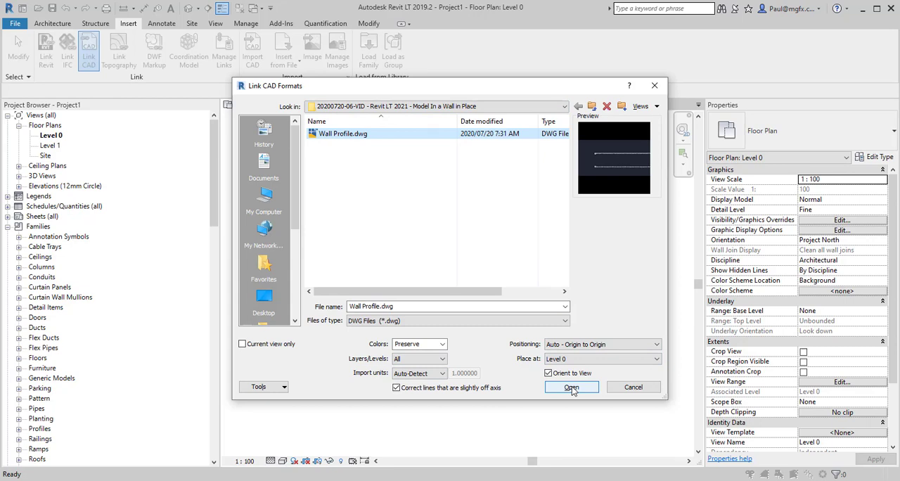
{"action": "left_click", "coordinate": [570, 387]}
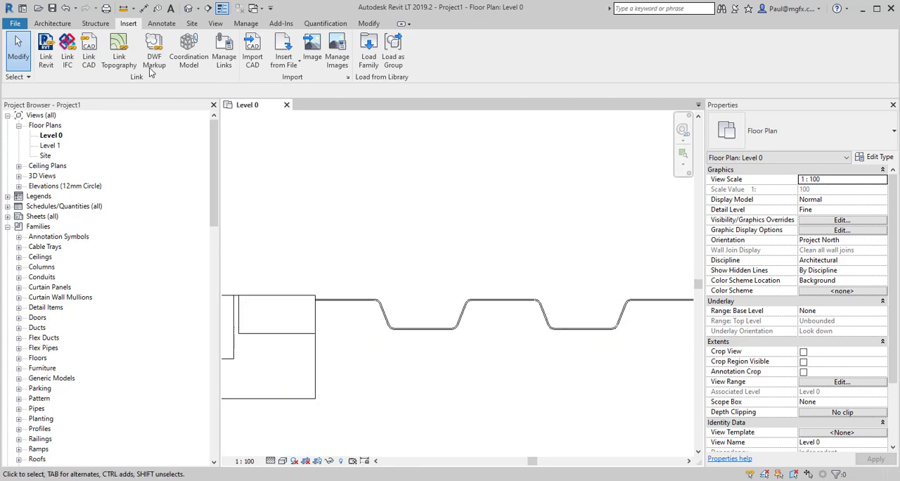
Start a Model In-Place wall and name it ContainerWall.
{"action": "left_click", "coordinate": [60, 25]}
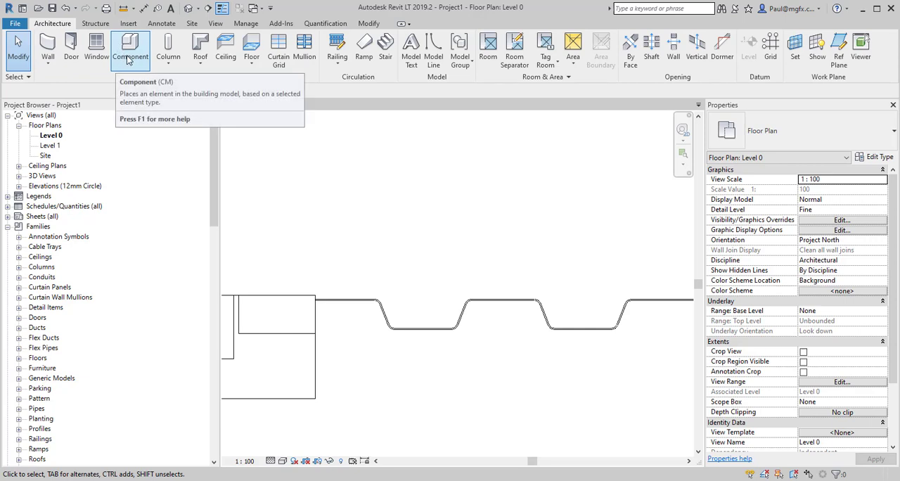
{"action": "mouse_move", "coordinate": [47, 46]}
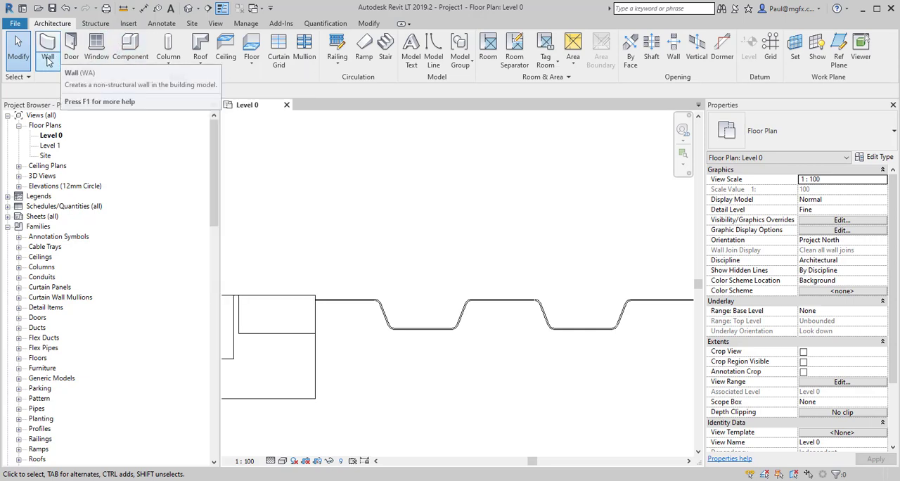
{"action": "left_click", "coordinate": [48, 51]}
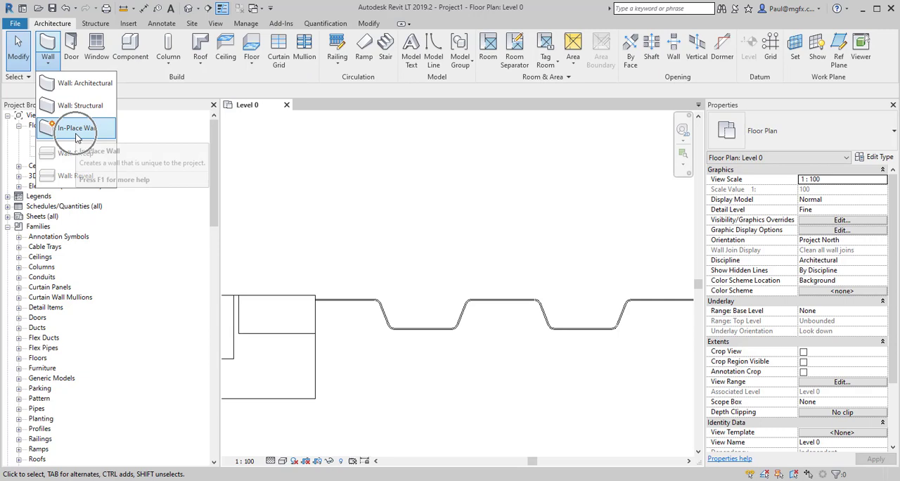
{"action": "left_click", "coordinate": [76, 128]}
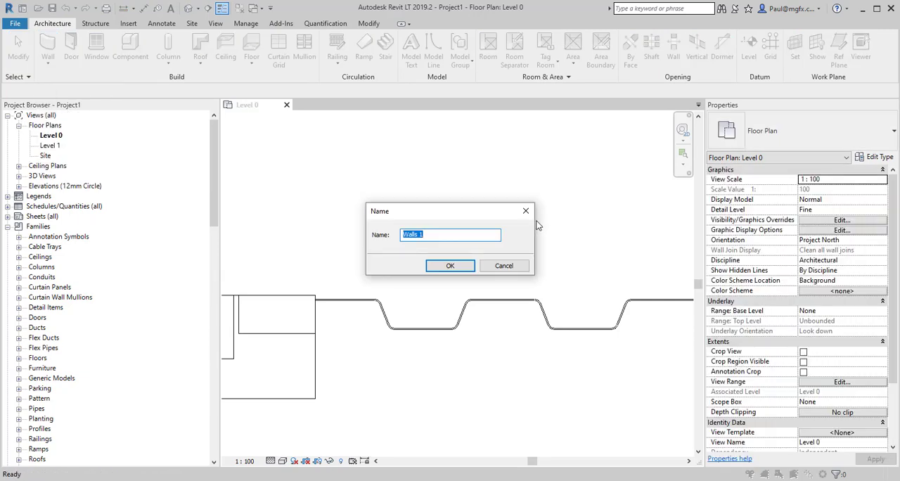
{"action": "type", "text": "C"}
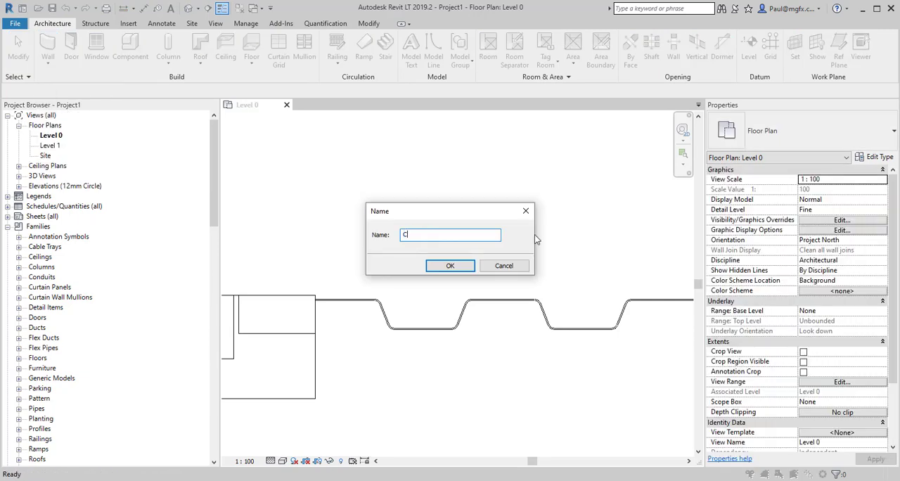
{"action": "type", "text": "ontainerW"}
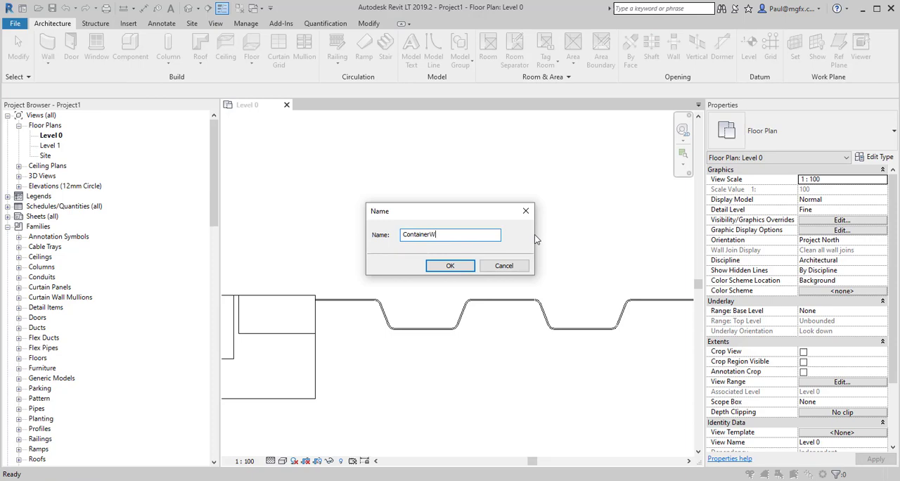
{"action": "type", "text": "all"}
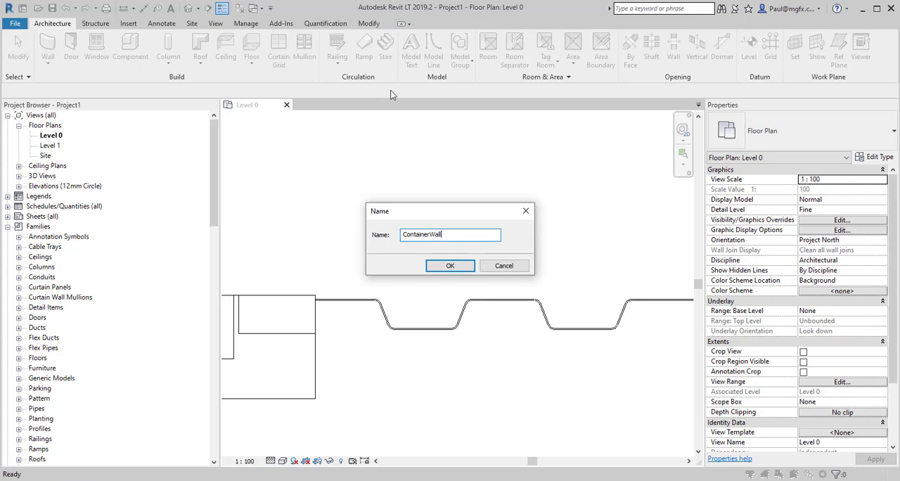
{"action": "left_click", "coordinate": [450, 264]}
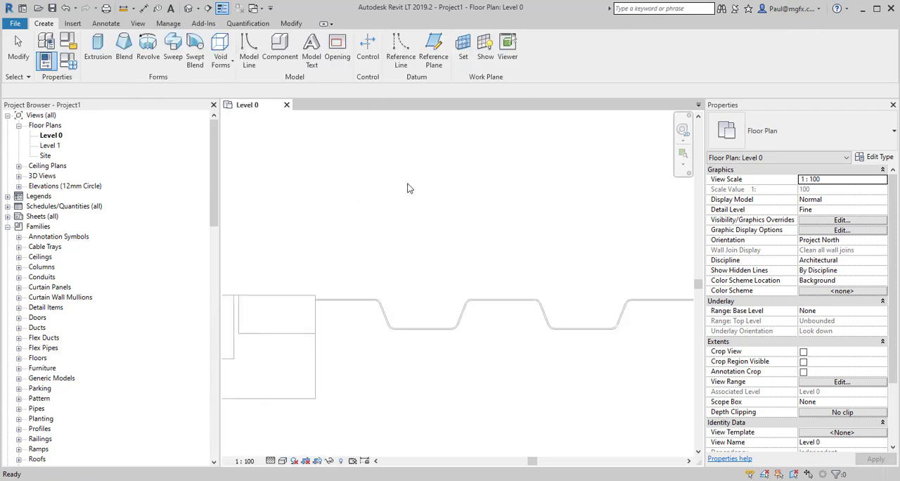
Begin a solid Extrusion form for the ContainerWall model.
{"action": "left_click", "coordinate": [96, 45]}
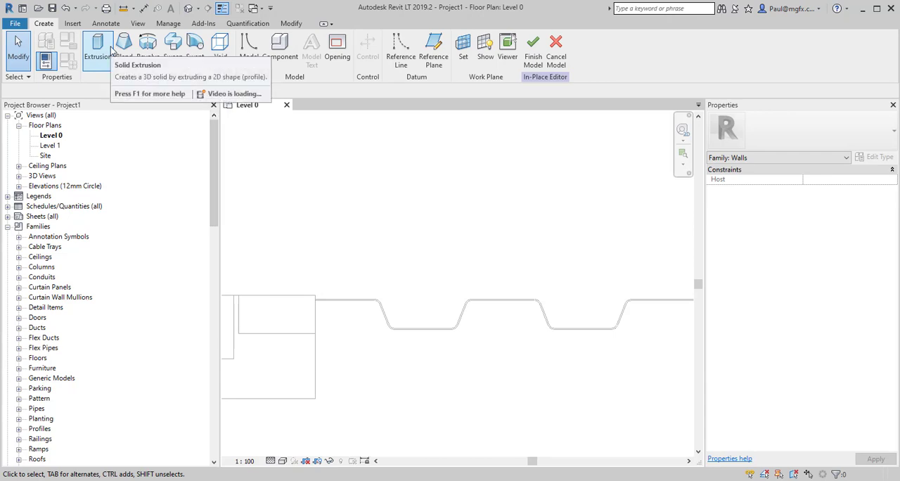
{"action": "mouse_move", "coordinate": [147, 45]}
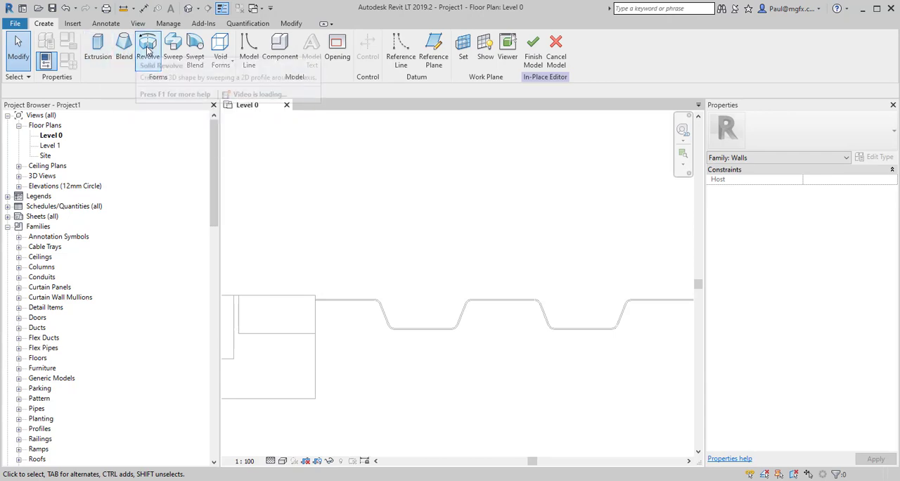
{"action": "left_click", "coordinate": [96, 44]}
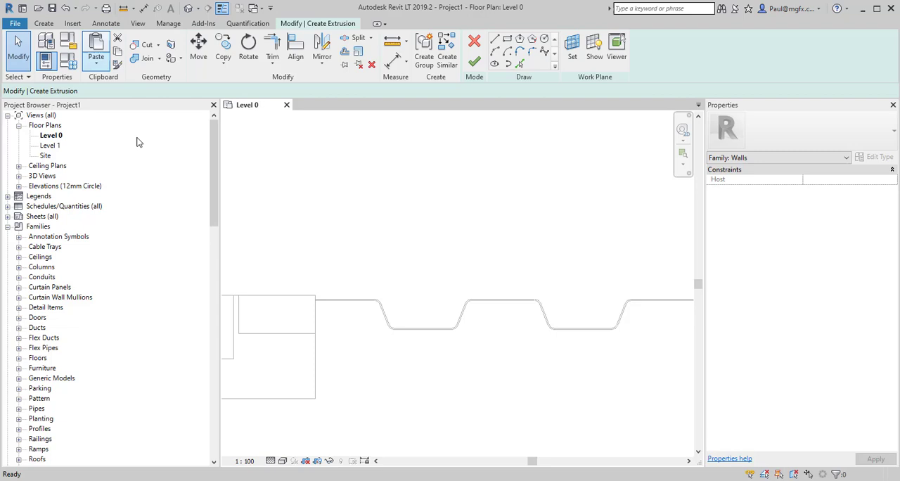
{"action": "mouse_move", "coordinate": [520, 64]}
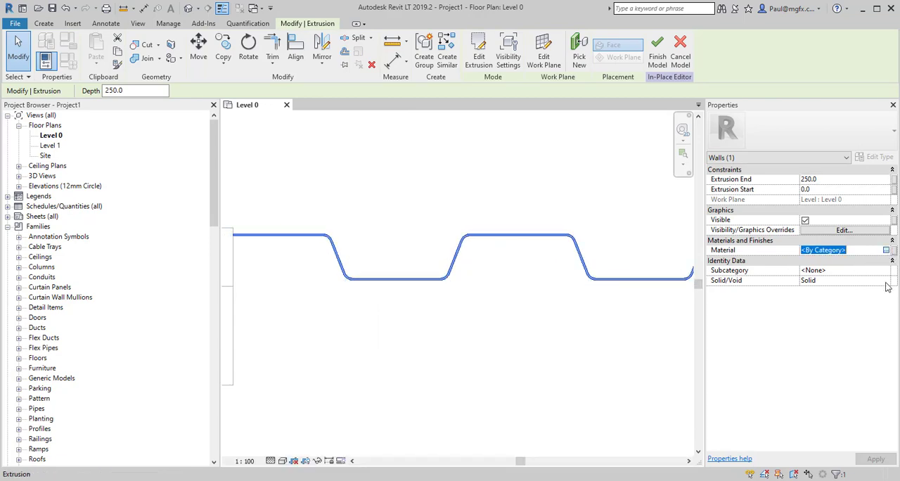
{"action": "mouse_move", "coordinate": [867, 259]}
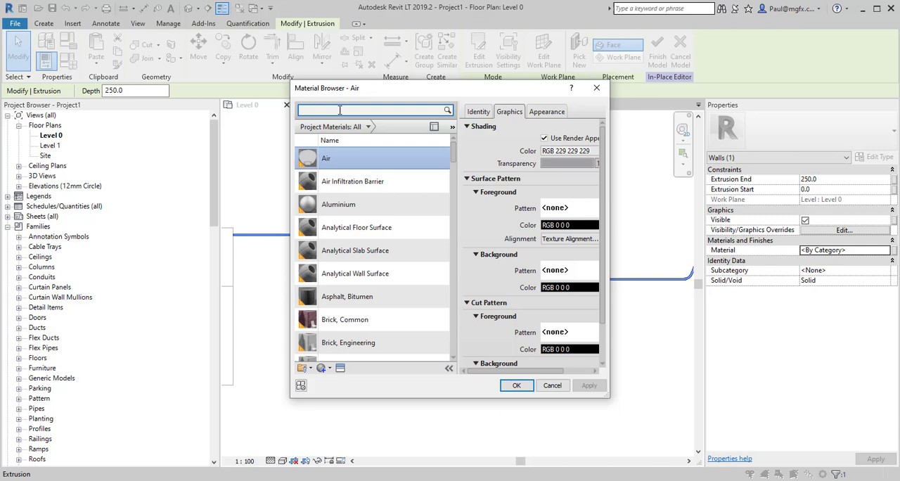
Search the Material Browser for 'steel' then 'gal' and apply Steel, Galvanized to the extrusion.
{"action": "type", "text": "steel"}
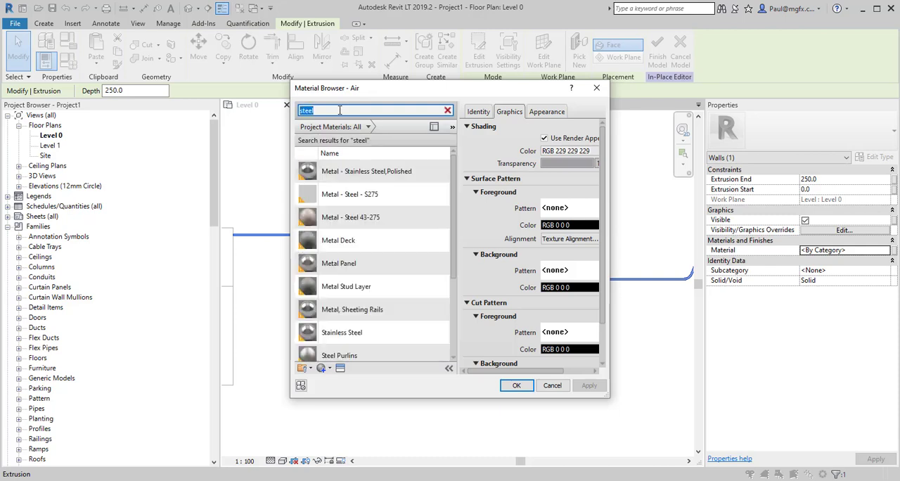
{"action": "mouse_move", "coordinate": [453, 127]}
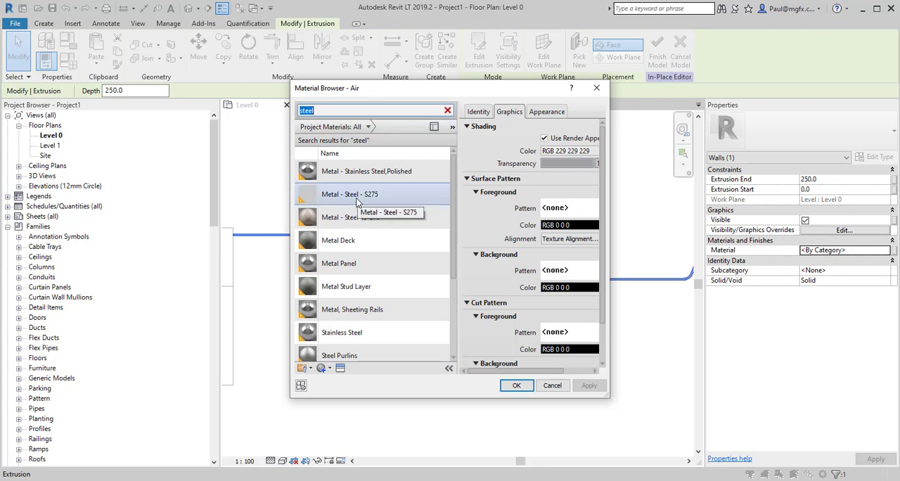
{"action": "scroll", "scroll_direction": "down", "scroll_amount": 3}
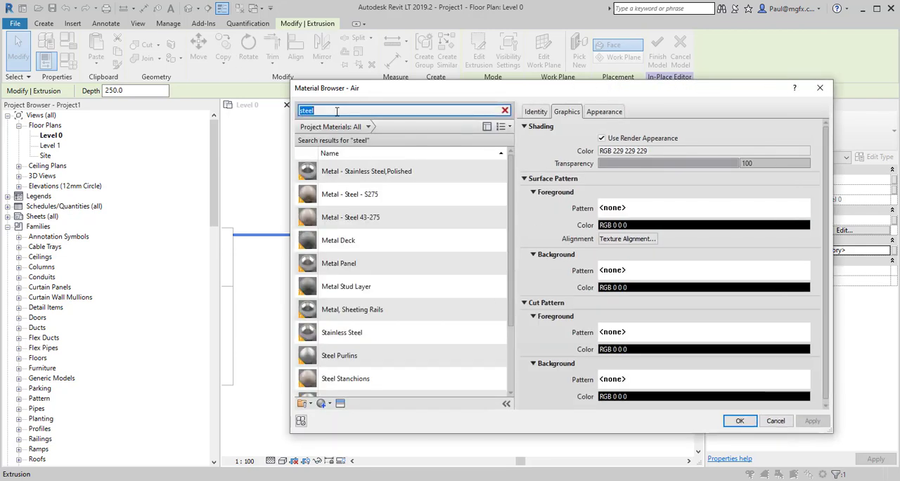
{"action": "type", "text": "gal"}
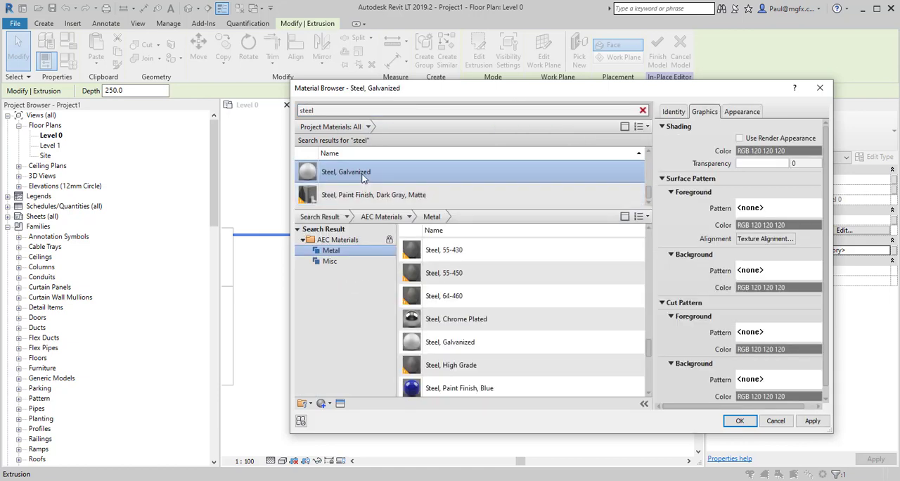
{"action": "left_click", "coordinate": [741, 422]}
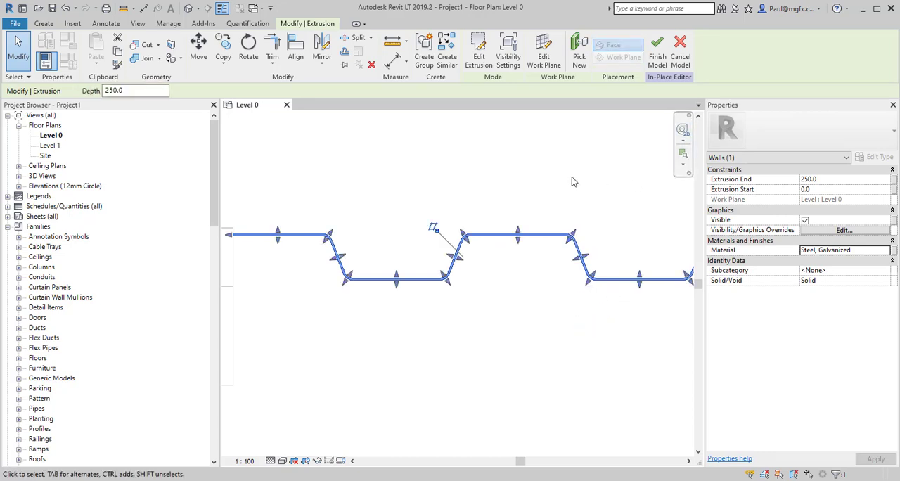
{"action": "mouse_move", "coordinate": [662, 44]}
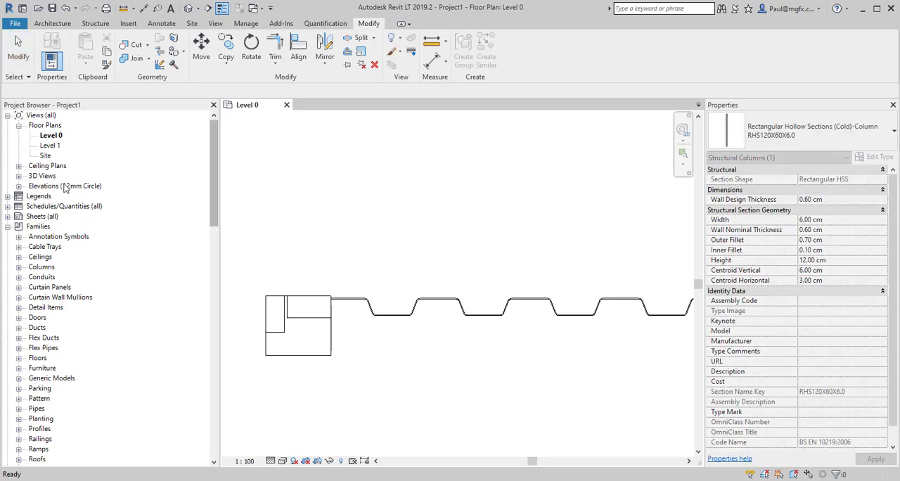
In the North elevation stretch the wall's top up to Level 1 (4000) and show Consistent Colors.
{"action": "left_click", "coordinate": [19, 186]}
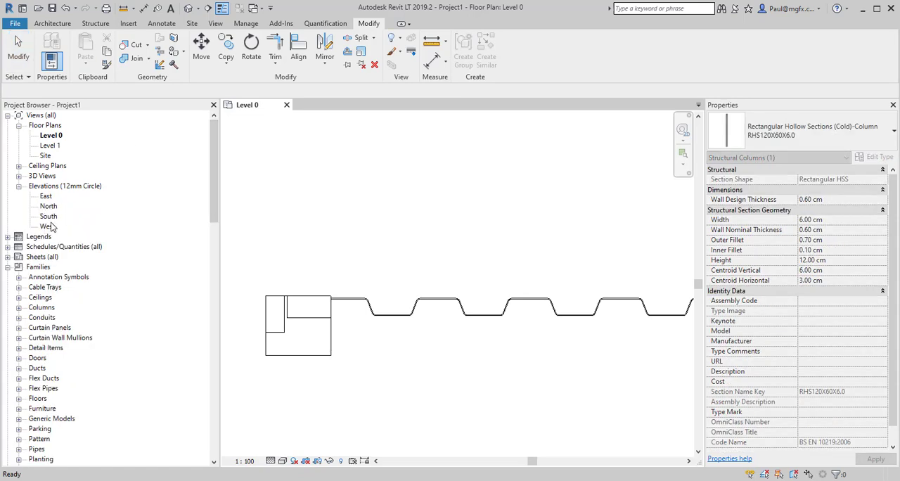
{"action": "double_click", "coordinate": [48, 205]}
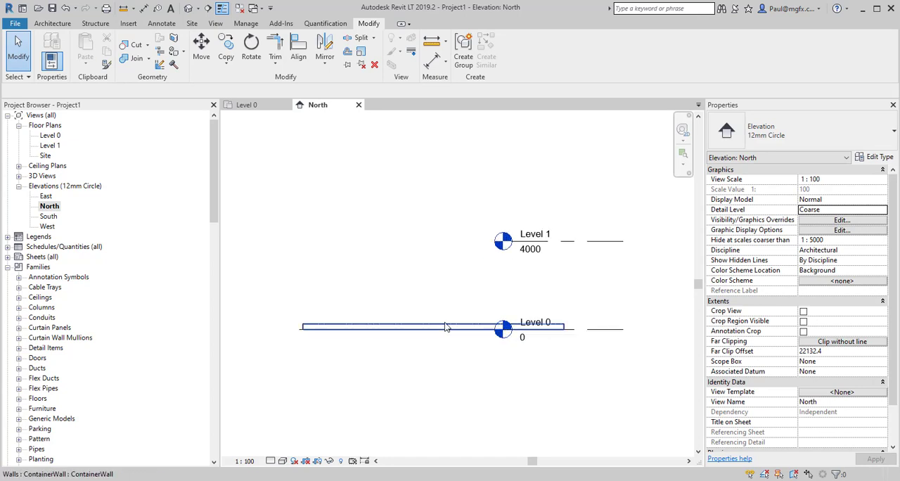
{"action": "left_click", "coordinate": [448, 328]}
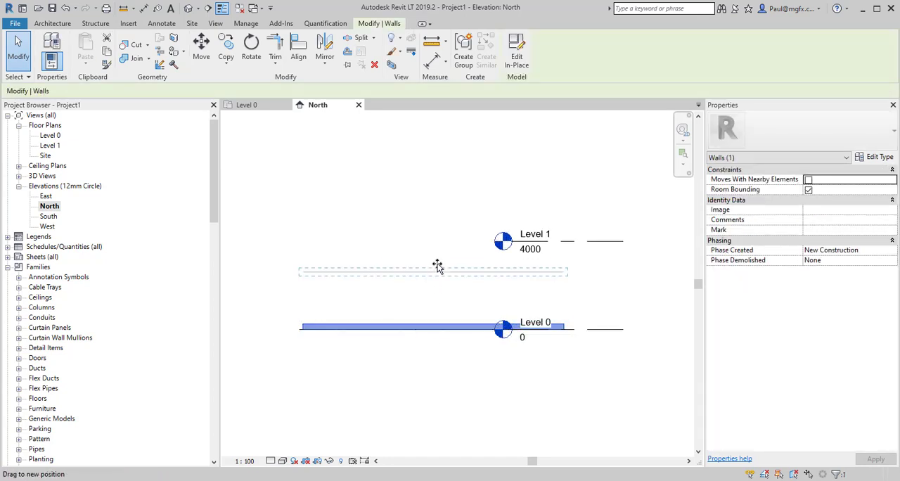
{"action": "left_click_drag", "start_coordinate": [436, 270], "coordinate": [439, 242]}
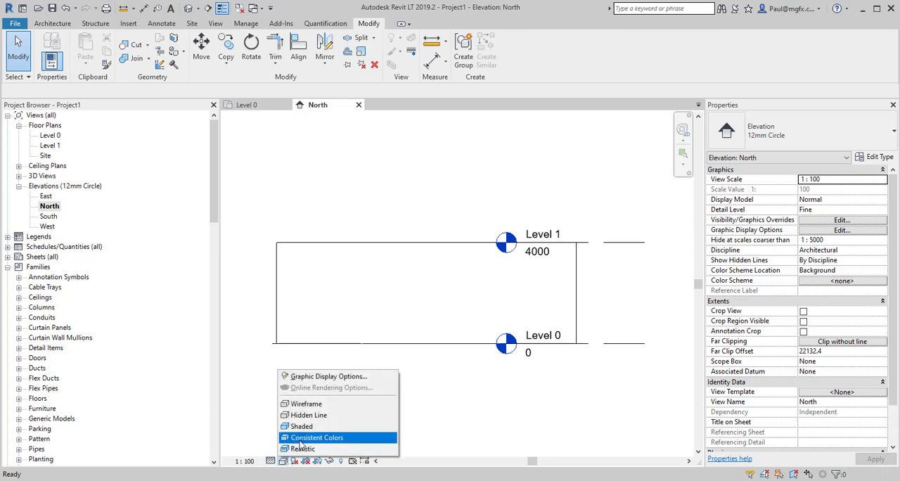
{"action": "left_click", "coordinate": [320, 438]}
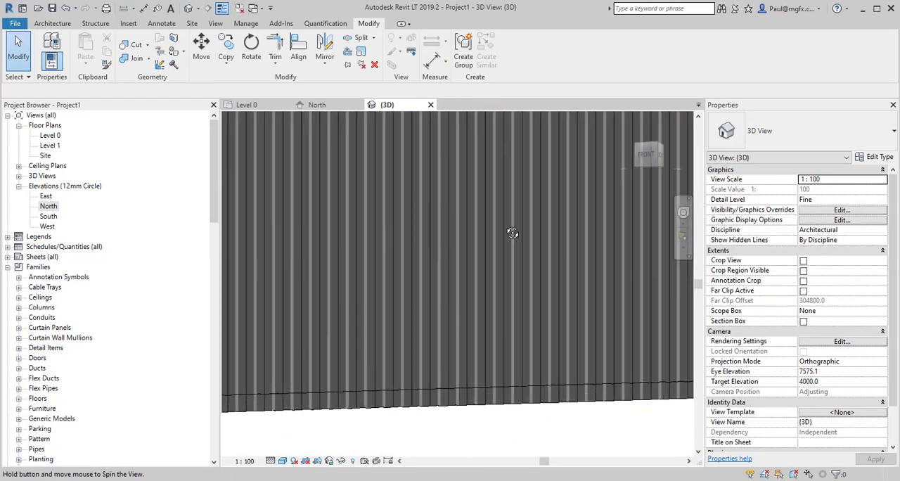
Orbit the 3D view around the corrugated container wall.
{"action": "left_click_drag", "start_coordinate": [511, 234], "coordinate": [562, 340]}
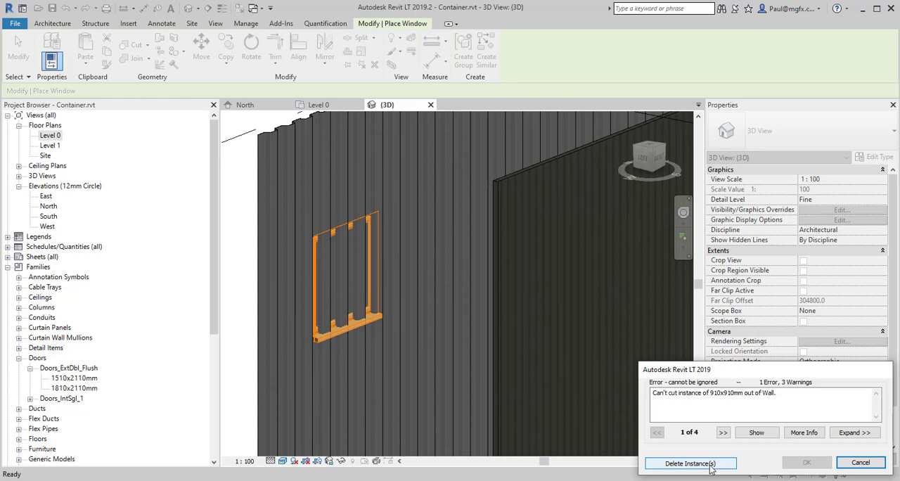
Delete the window instance via the cannot-cut-wall error dialog's Delete Instance(s).
{"action": "left_click", "coordinate": [691, 461]}
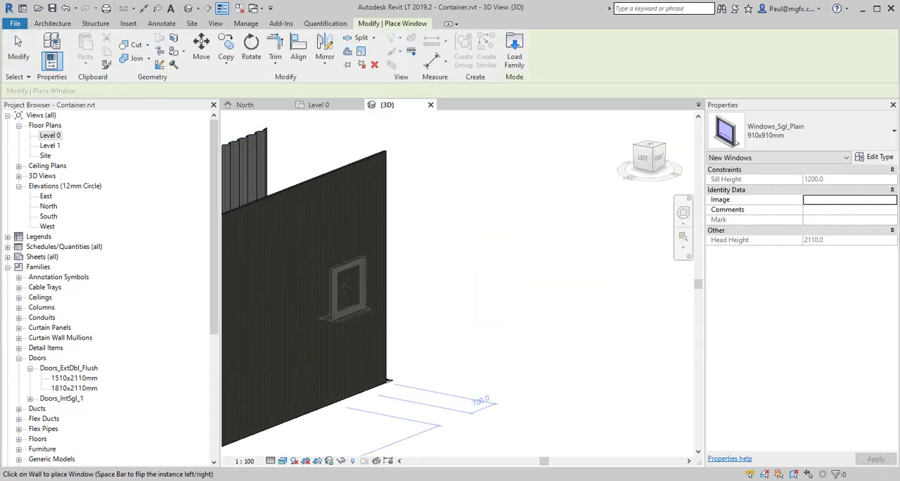
Place a Windows_Sgl_Plain 910x910mm window on the flat basic wall.
{"action": "left_click", "coordinate": [343, 288]}
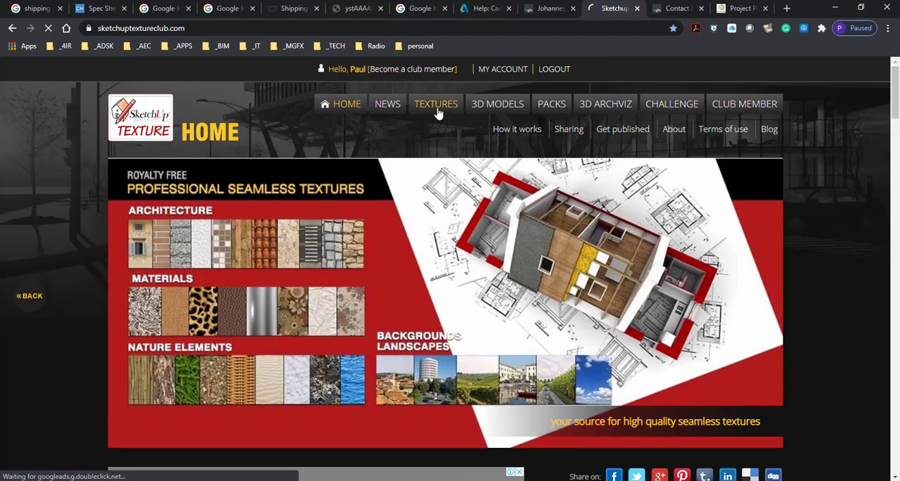
Go to Textures and expand Architecture > Roofings > Metal roofs in the category tree.
{"action": "left_click", "coordinate": [435, 104]}
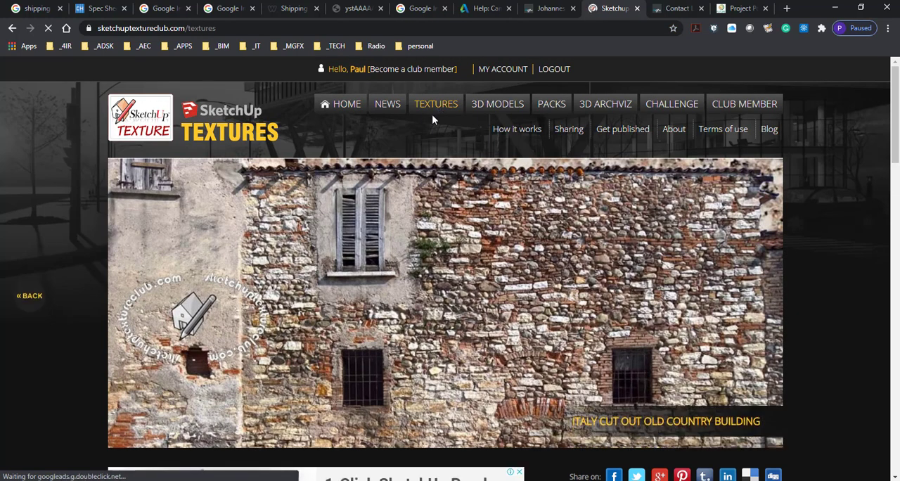
{"action": "mouse_move", "coordinate": [437, 104]}
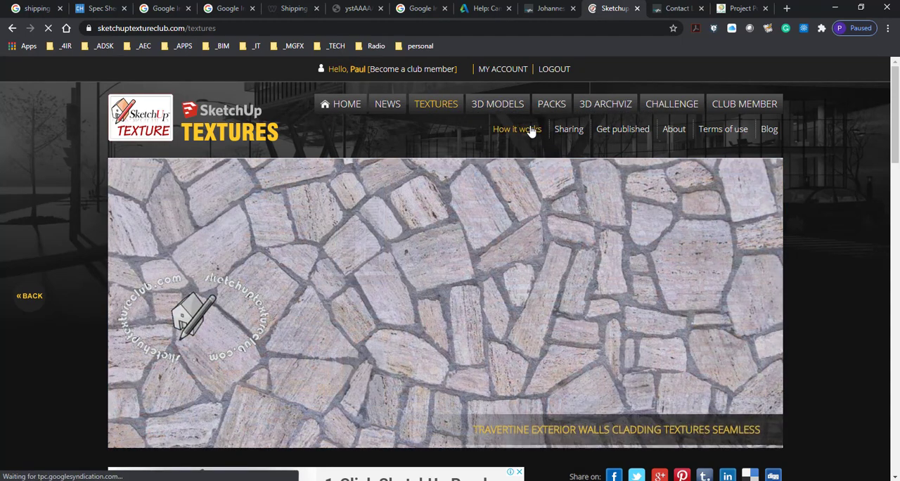
{"action": "scroll", "scroll_direction": "down", "scroll_amount": 3}
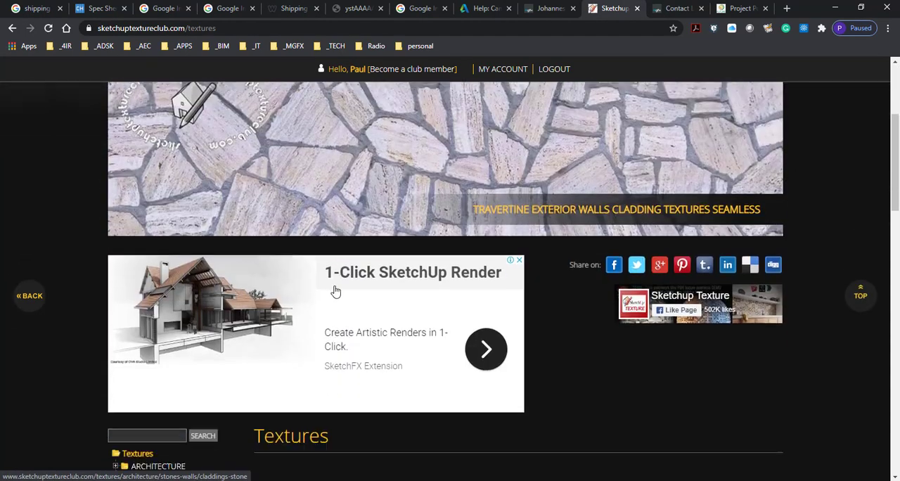
{"action": "scroll", "scroll_direction": "down", "scroll_amount": 3}
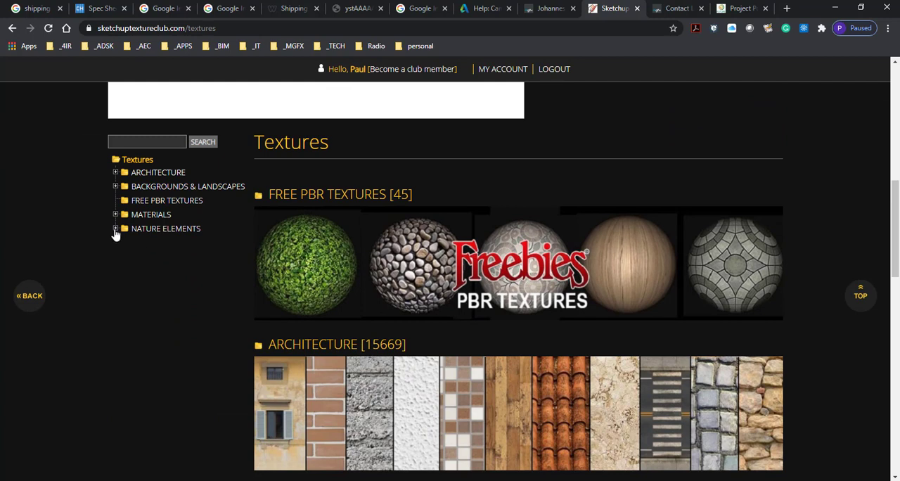
{"action": "left_click", "coordinate": [116, 213]}
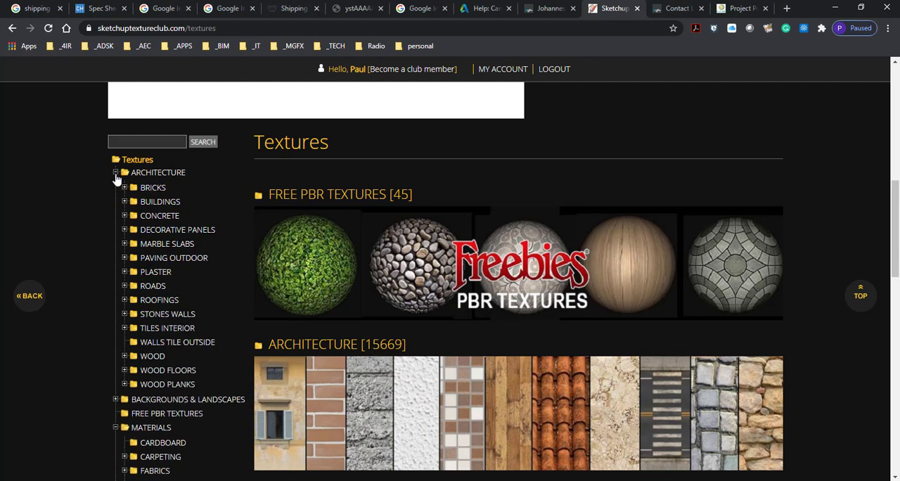
{"action": "left_click", "coordinate": [124, 299]}
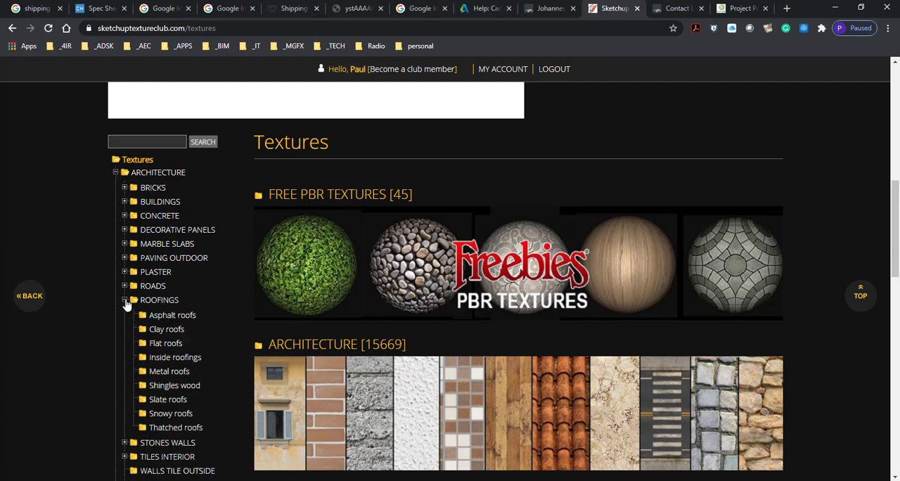
{"action": "mouse_move", "coordinate": [137, 433]}
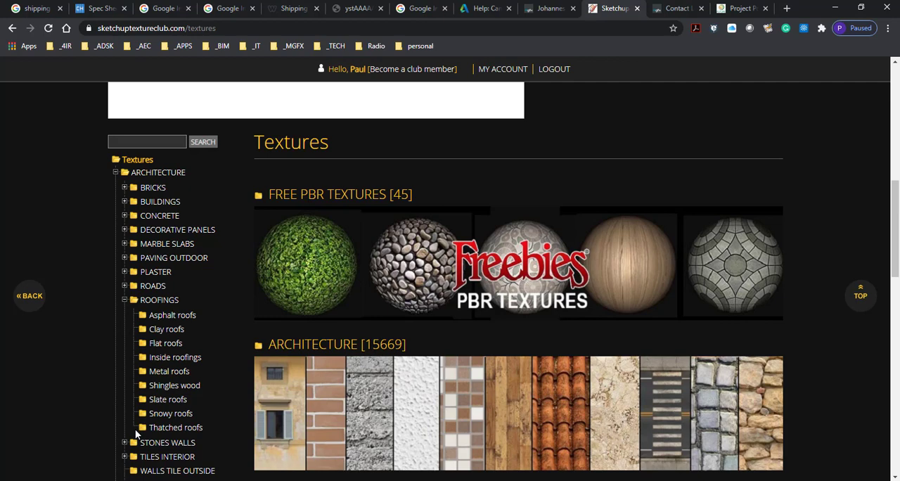
{"action": "left_click", "coordinate": [168, 371]}
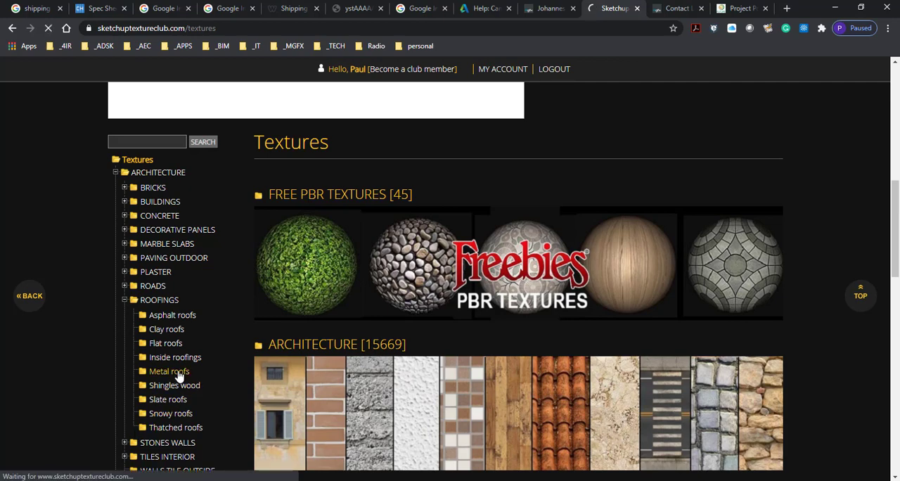
{"action": "left_click", "coordinate": [167, 371]}
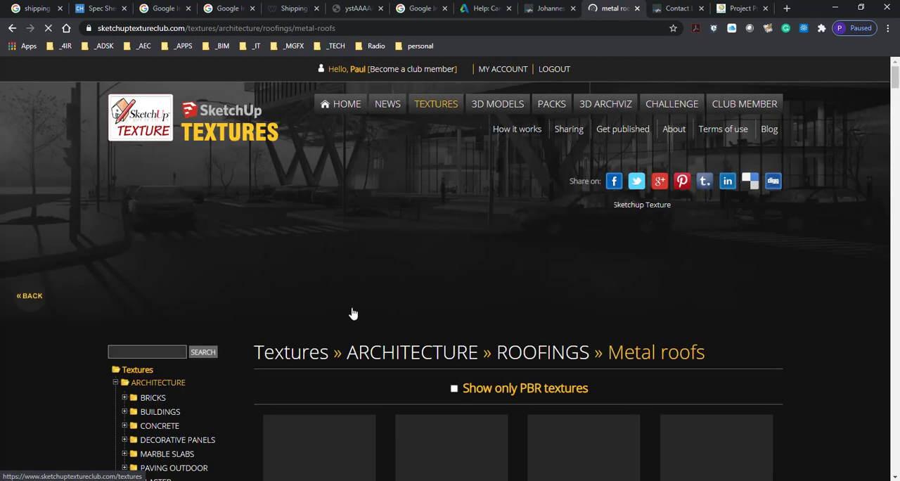
{"action": "scroll", "scroll_direction": "down", "scroll_amount": 3}
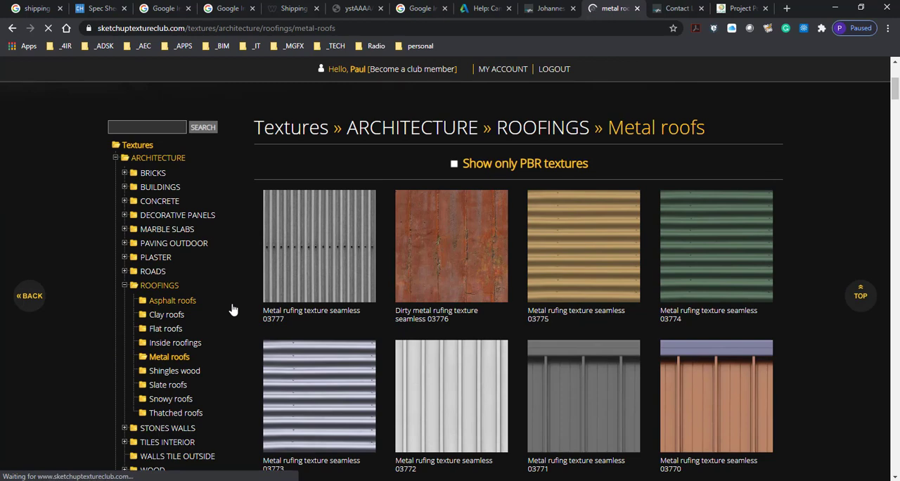
{"action": "scroll", "scroll_direction": "down", "scroll_amount": 3}
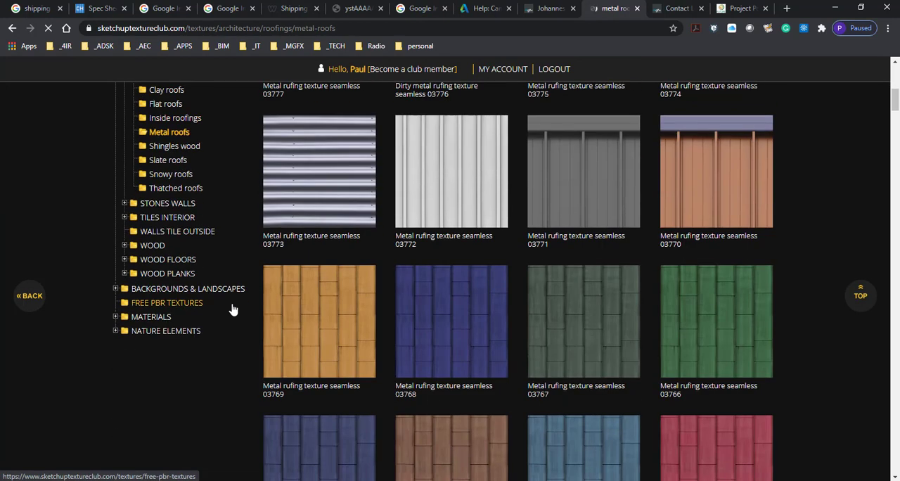
{"action": "scroll", "scroll_direction": "down", "scroll_amount": 3}
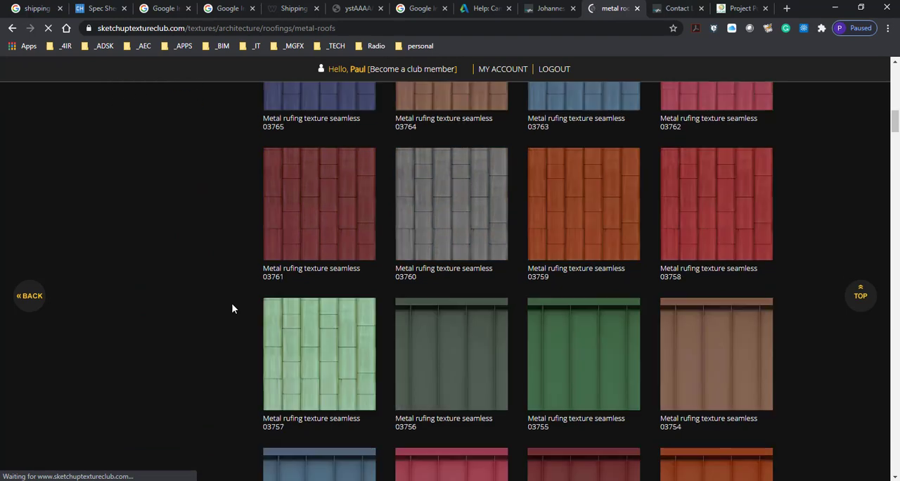
{"action": "scroll", "scroll_direction": "down", "scroll_amount": 3}
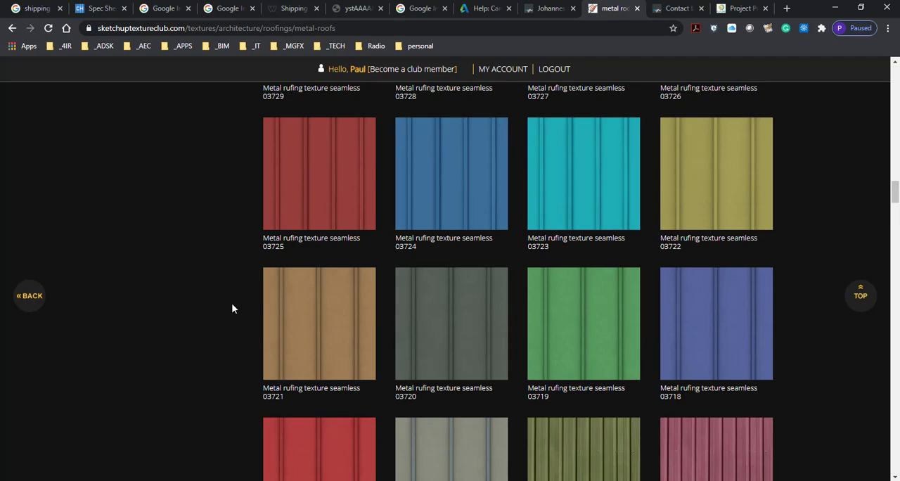
{"action": "scroll", "scroll_direction": "down", "scroll_amount": 3}
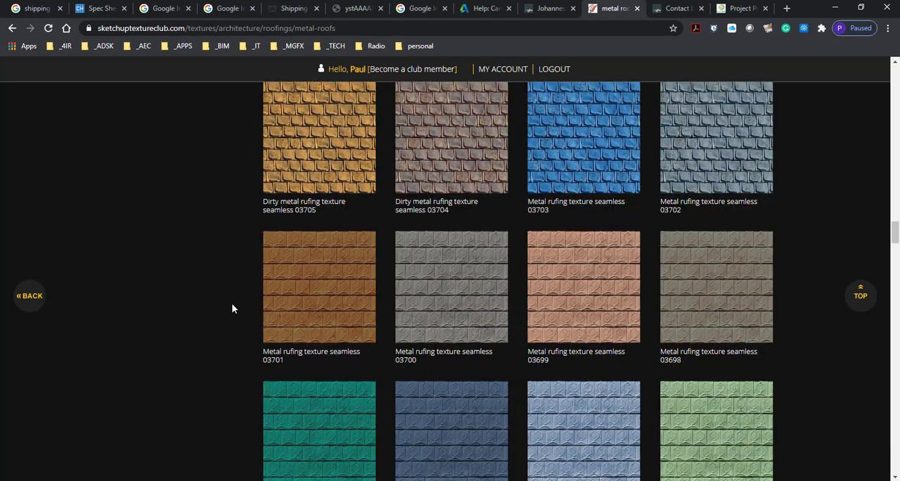
{"action": "scroll", "scroll_direction": "down", "scroll_amount": 3}
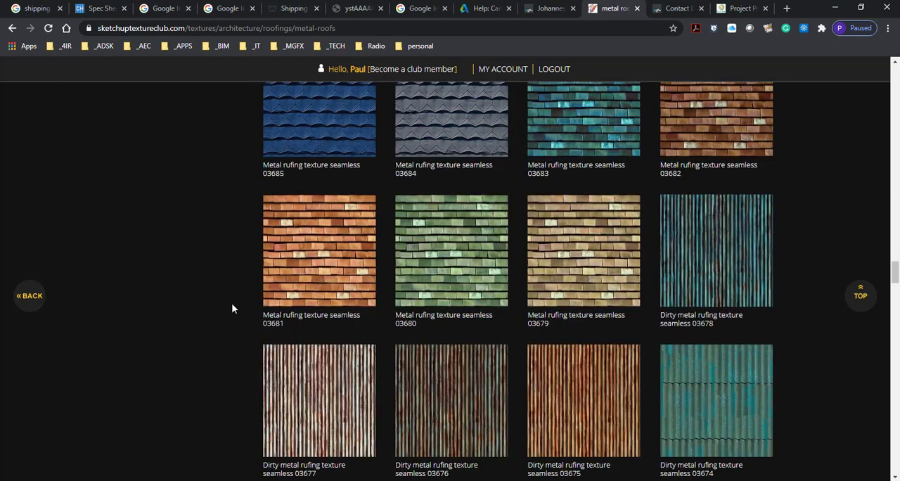
{"action": "scroll", "scroll_direction": "down", "scroll_amount": 3}
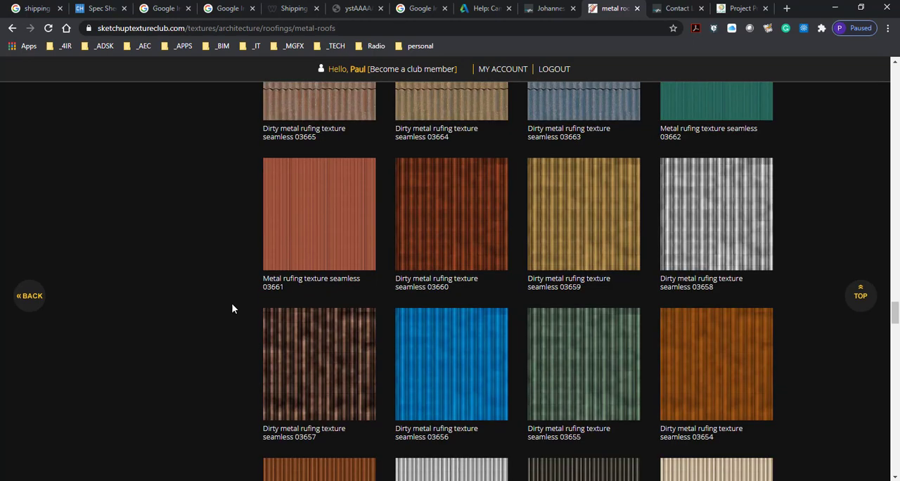
{"action": "scroll", "scroll_direction": "down", "scroll_amount": 3}
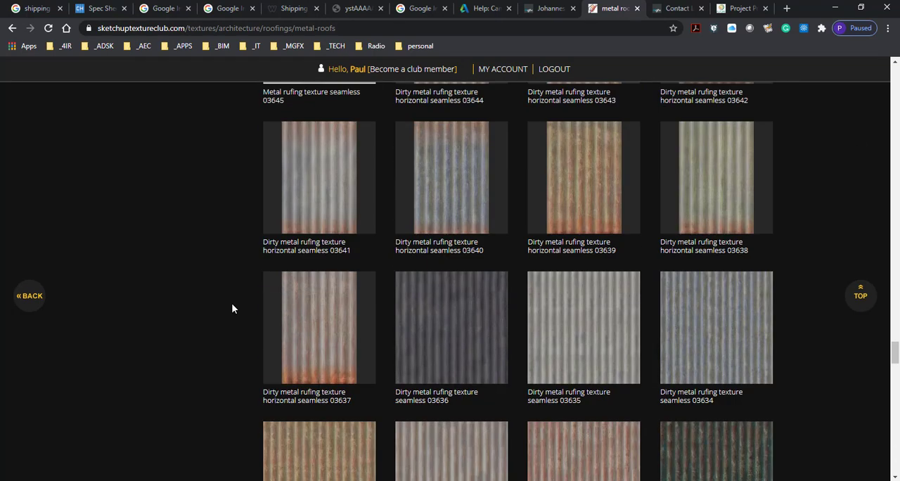
{"action": "scroll", "scroll_direction": "down", "scroll_amount": 3}
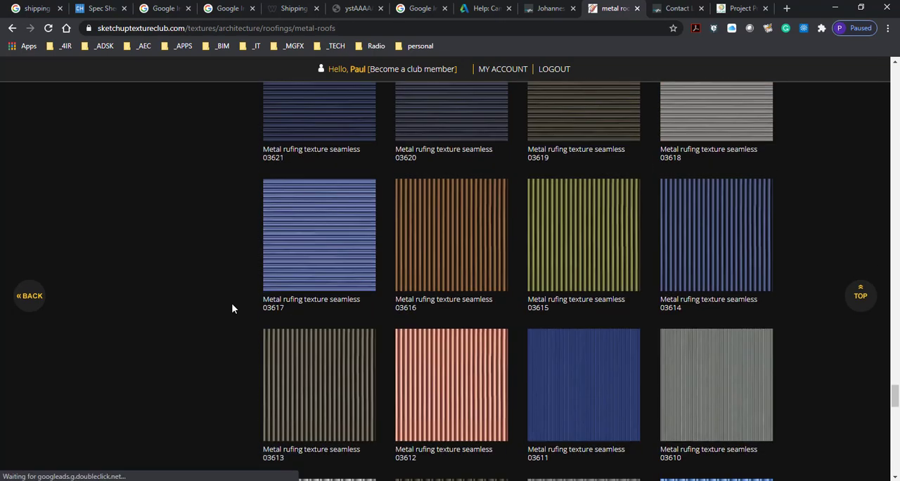
{"action": "scroll", "scroll_direction": "down", "scroll_amount": 3}
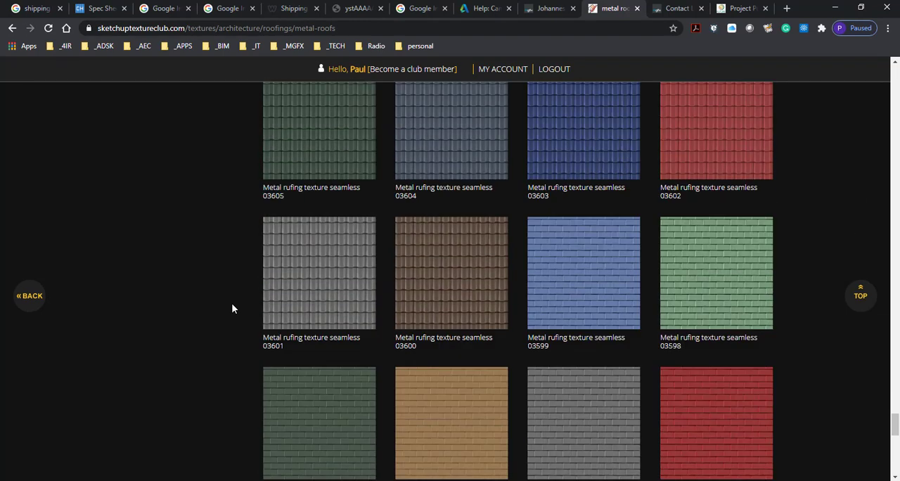
{"action": "scroll", "scroll_direction": "down", "scroll_amount": 3}
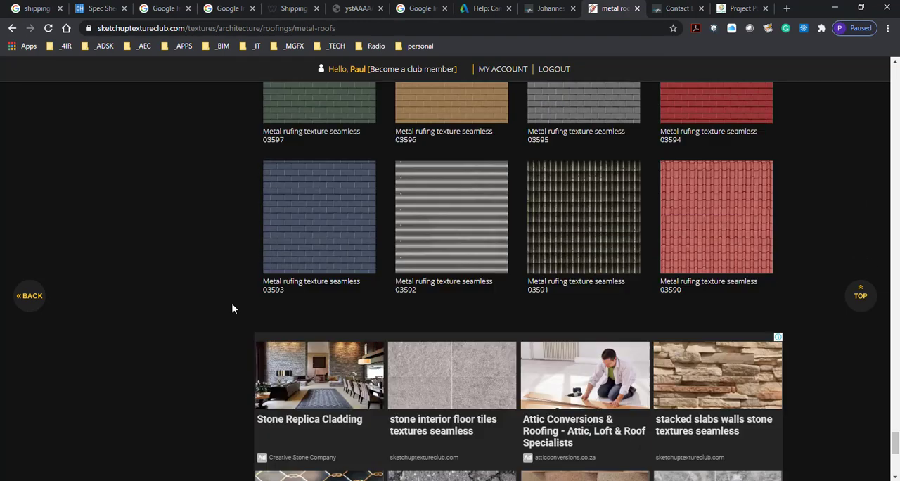
{"action": "scroll", "scroll_direction": "down", "scroll_amount": 3}
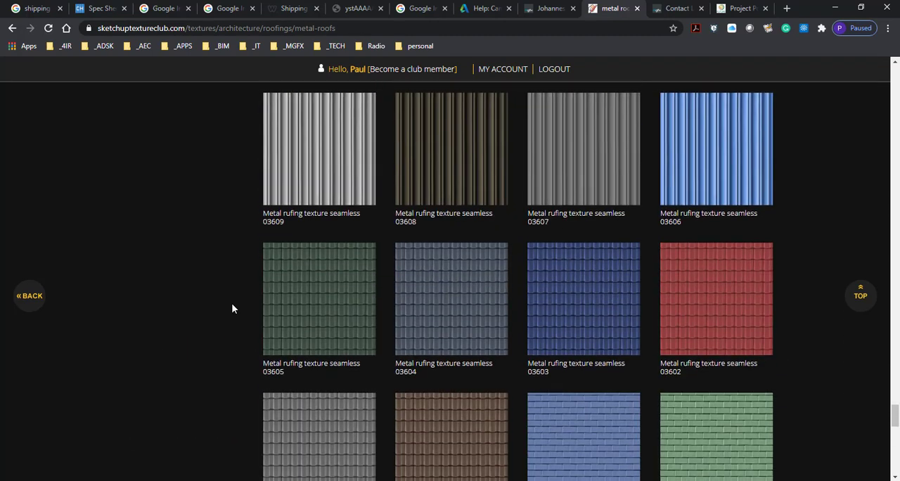
{"action": "scroll", "scroll_direction": "down", "scroll_amount": 3}
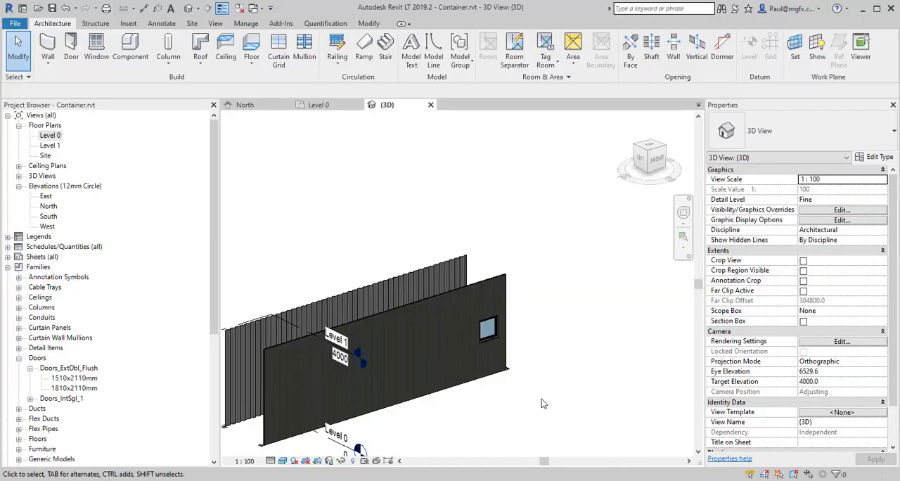
{"action": "mouse_move", "coordinate": [501, 297]}
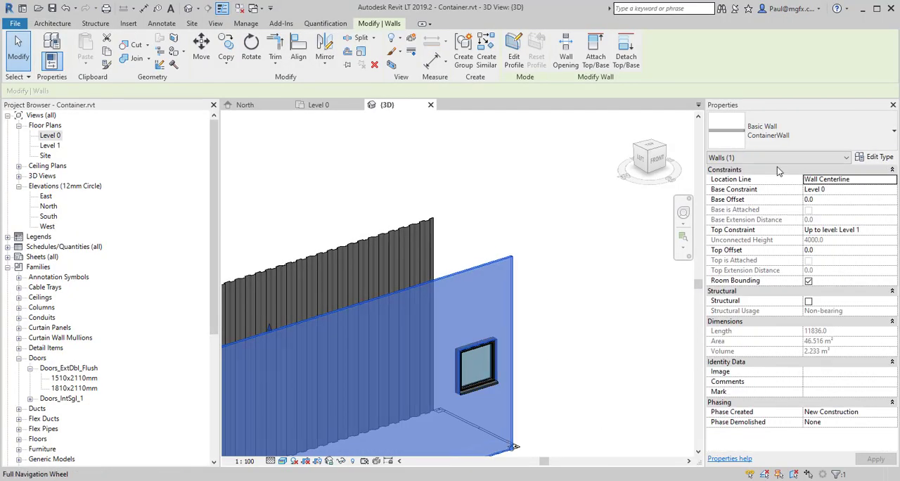
Edit the ContainerWall type's Structure and browse the core layer's material.
{"action": "left_click", "coordinate": [872, 156]}
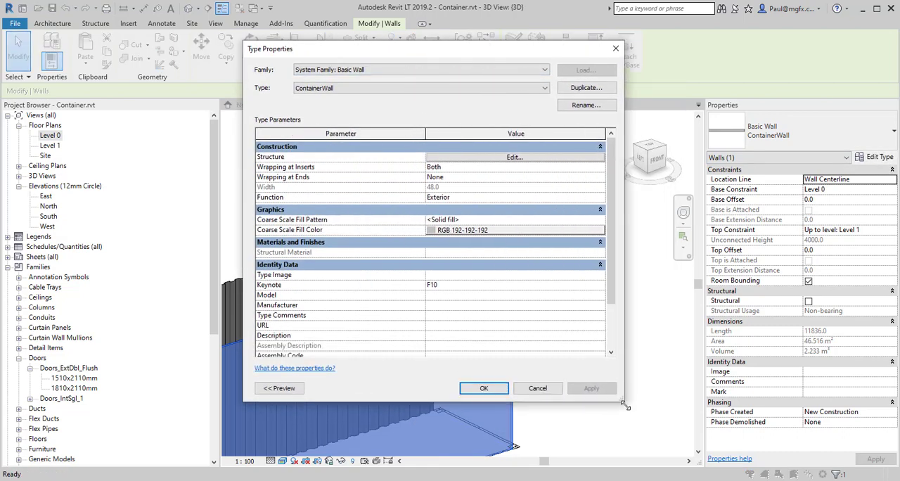
{"action": "left_click", "coordinate": [515, 157]}
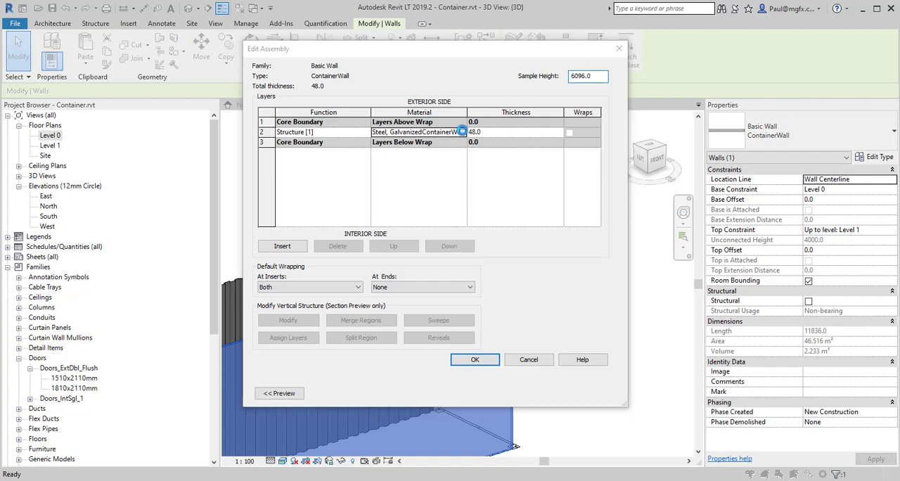
{"action": "left_click", "coordinate": [461, 133]}
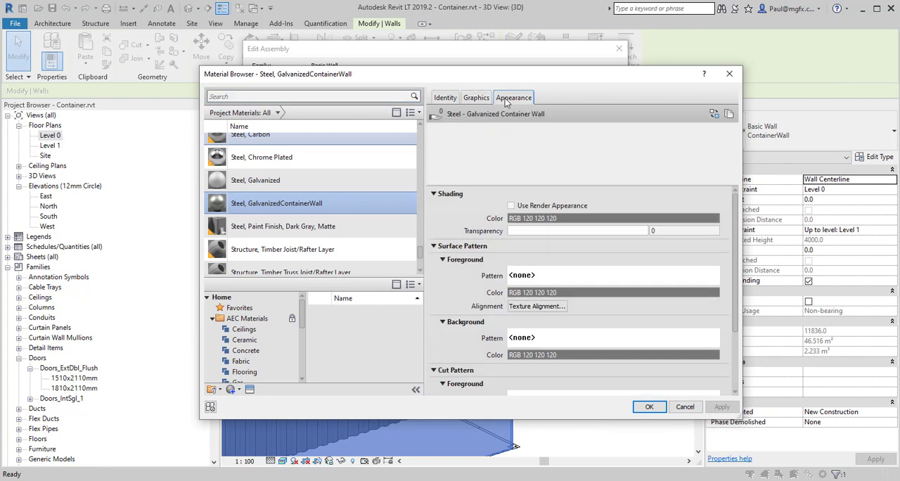
Apply the metal roofing texture JPG as the steel material's Appearance image and confirm the wall type edits.
{"action": "left_click", "coordinate": [513, 97]}
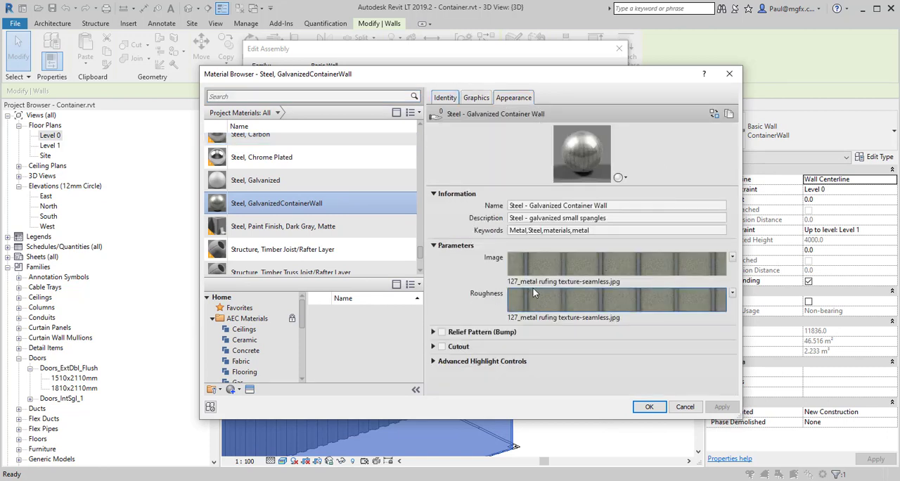
{"action": "mouse_move", "coordinate": [534, 281]}
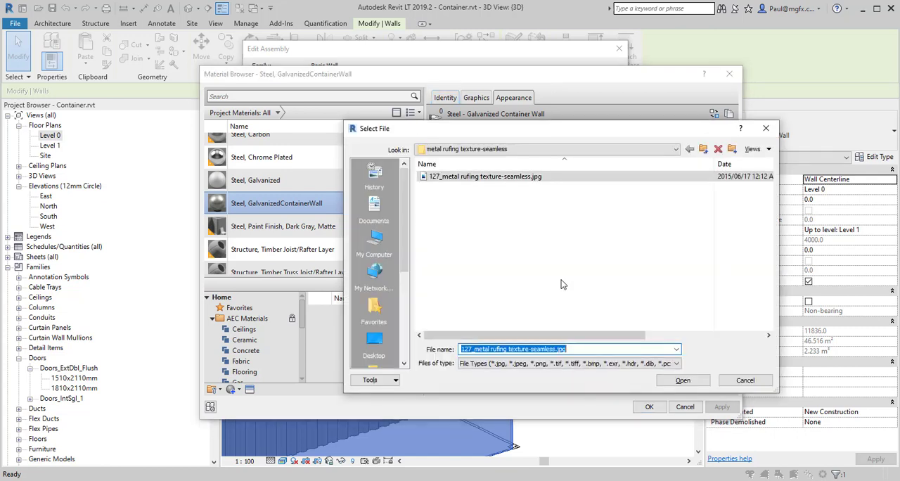
{"action": "left_click", "coordinate": [683, 380]}
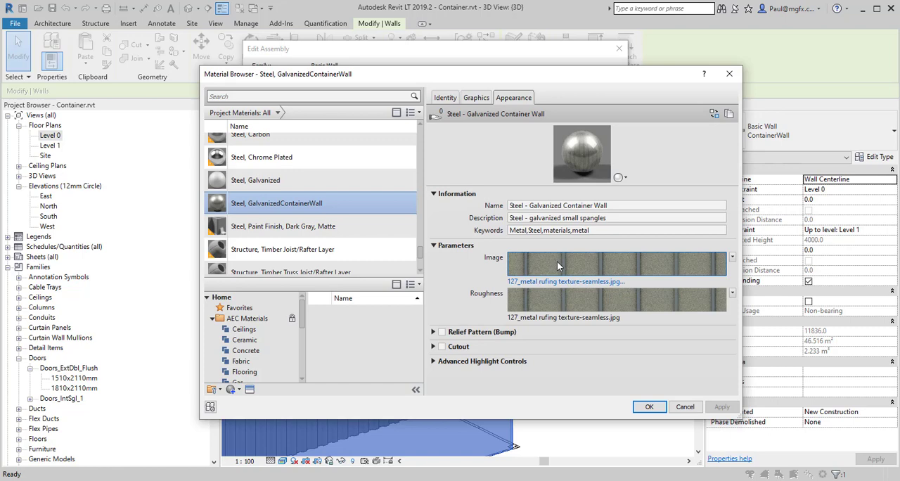
{"action": "left_click", "coordinate": [613, 265]}
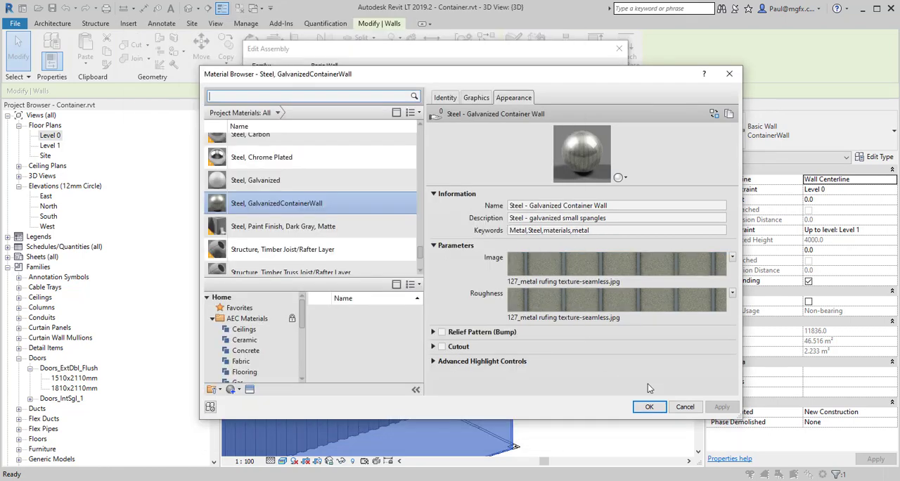
{"action": "left_click", "coordinate": [650, 407]}
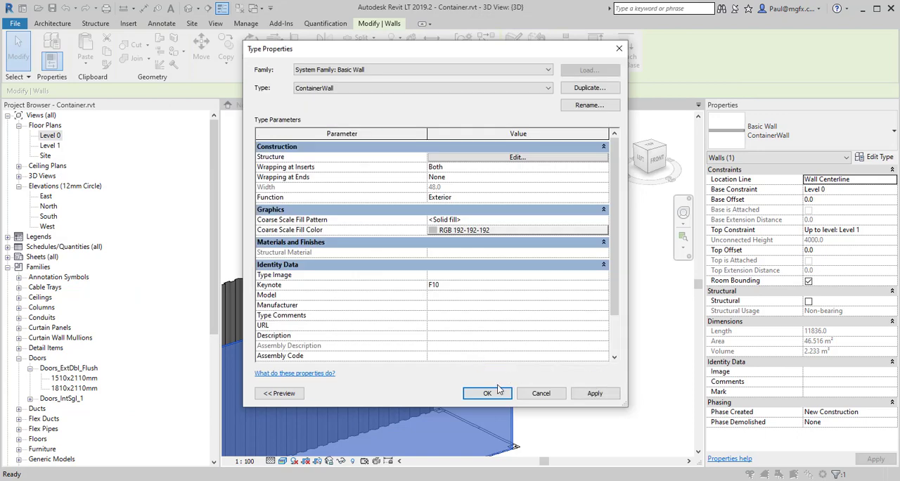
{"action": "left_click", "coordinate": [486, 394]}
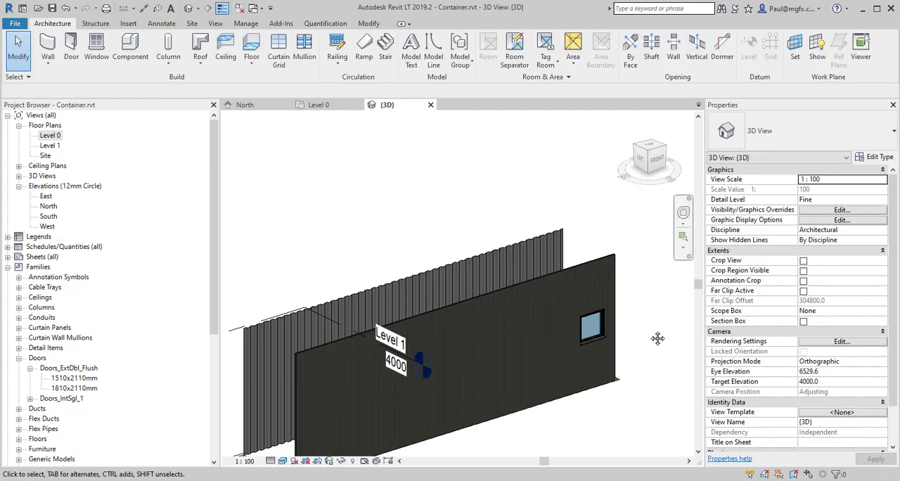